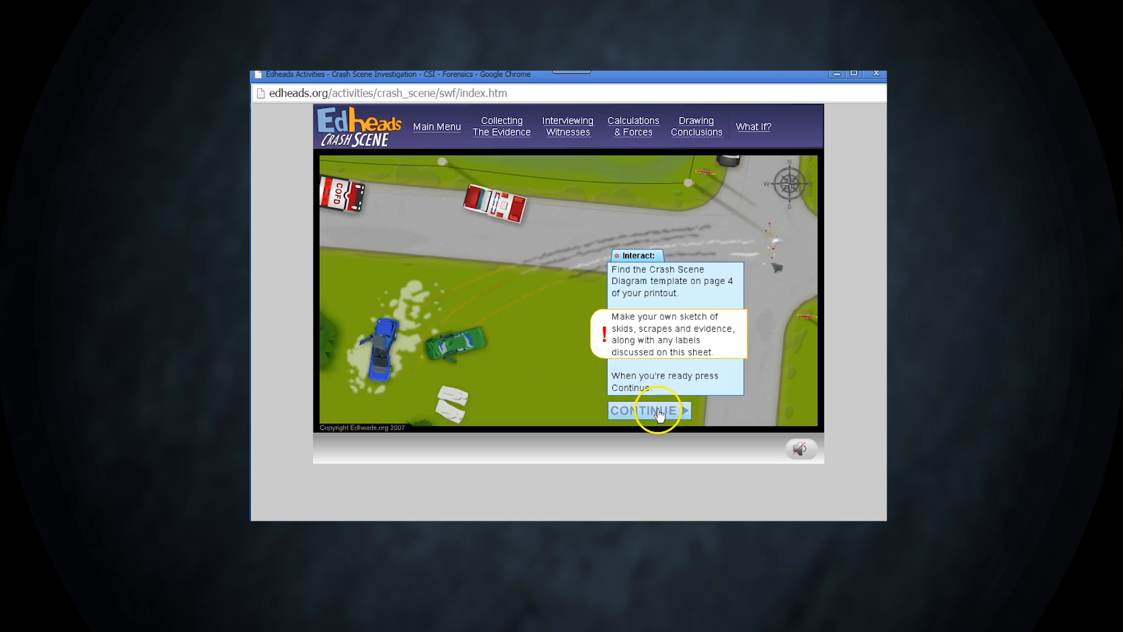
# Mark the three scrapes beside the blue car and the road skid marks as Unit 1's, then continue.
pyautogui.click(644, 410)
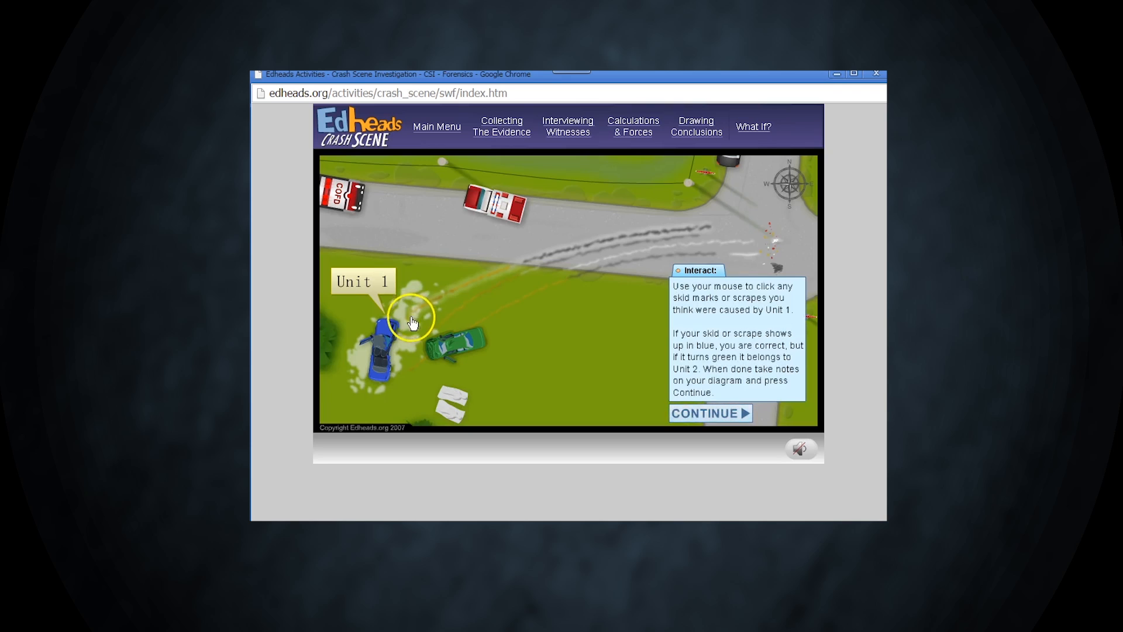
pyautogui.click(415, 322)
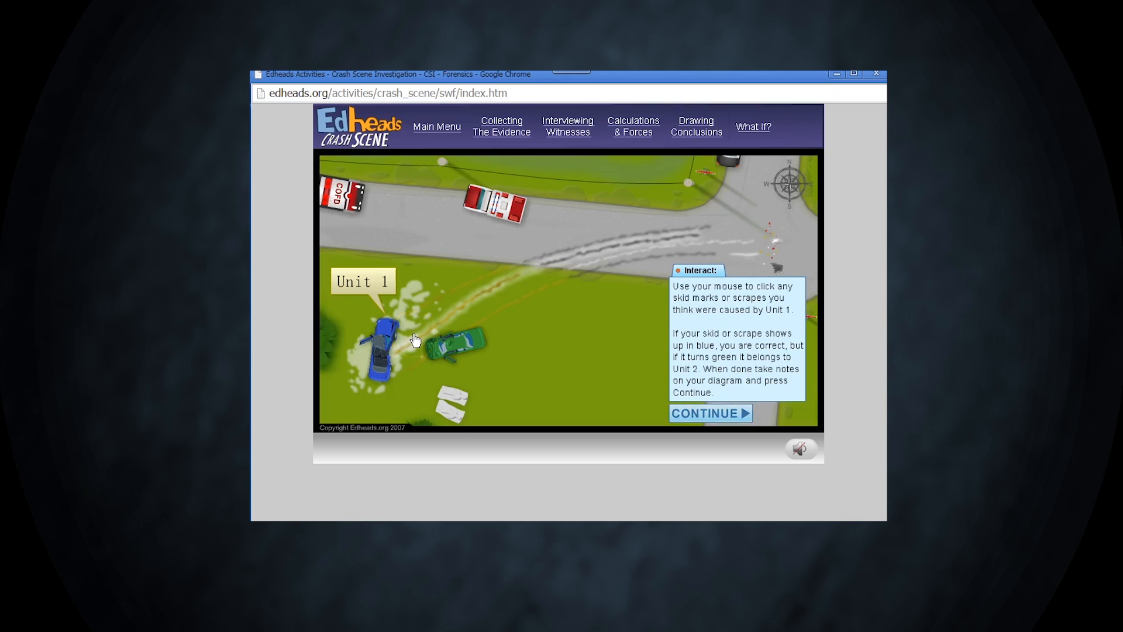
pyautogui.moveTo(403, 351)
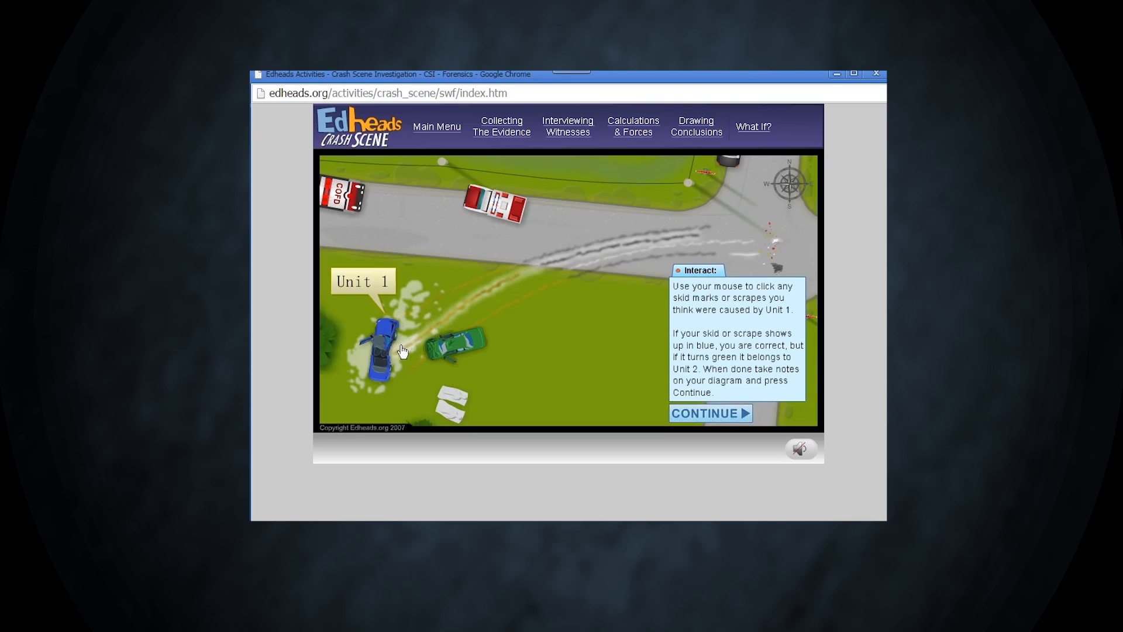
pyautogui.click(401, 325)
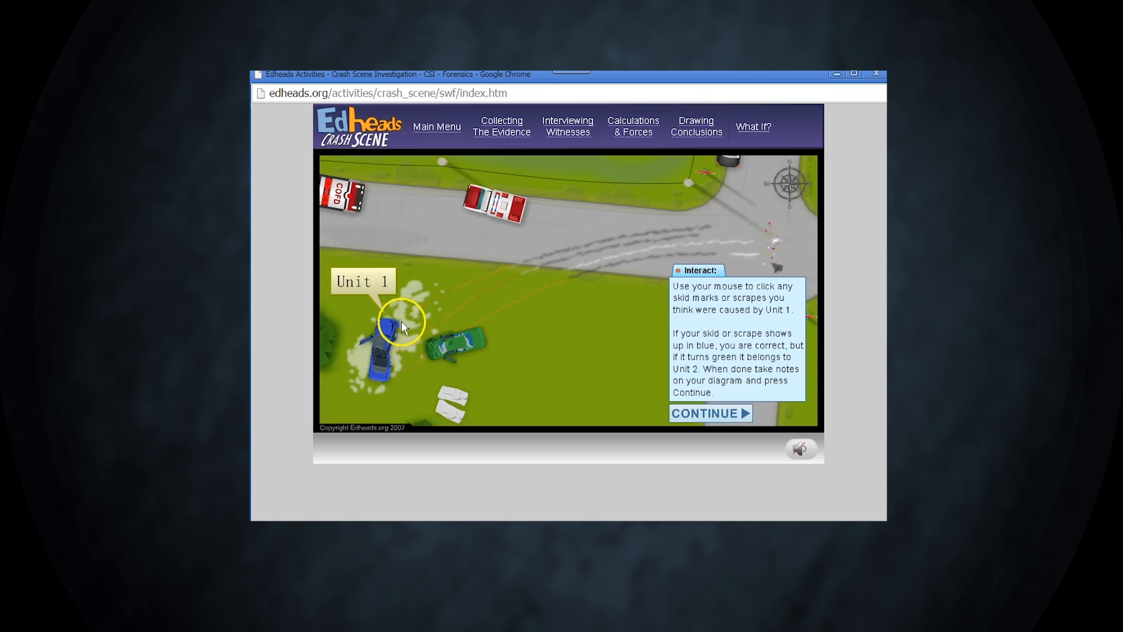
pyautogui.click(426, 310)
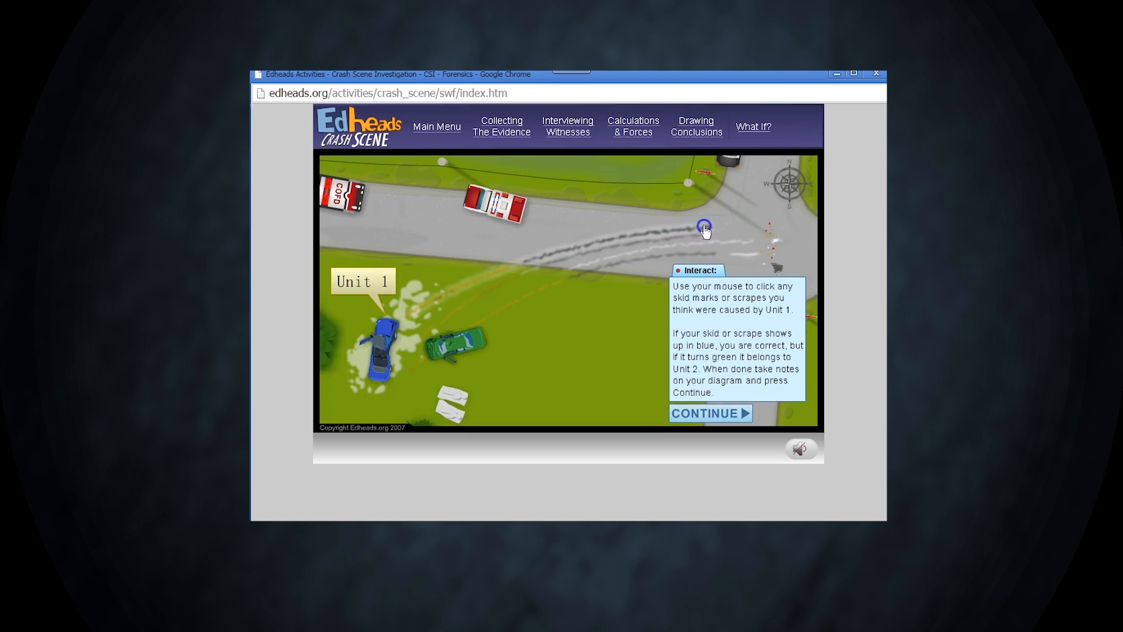
pyautogui.click(703, 227)
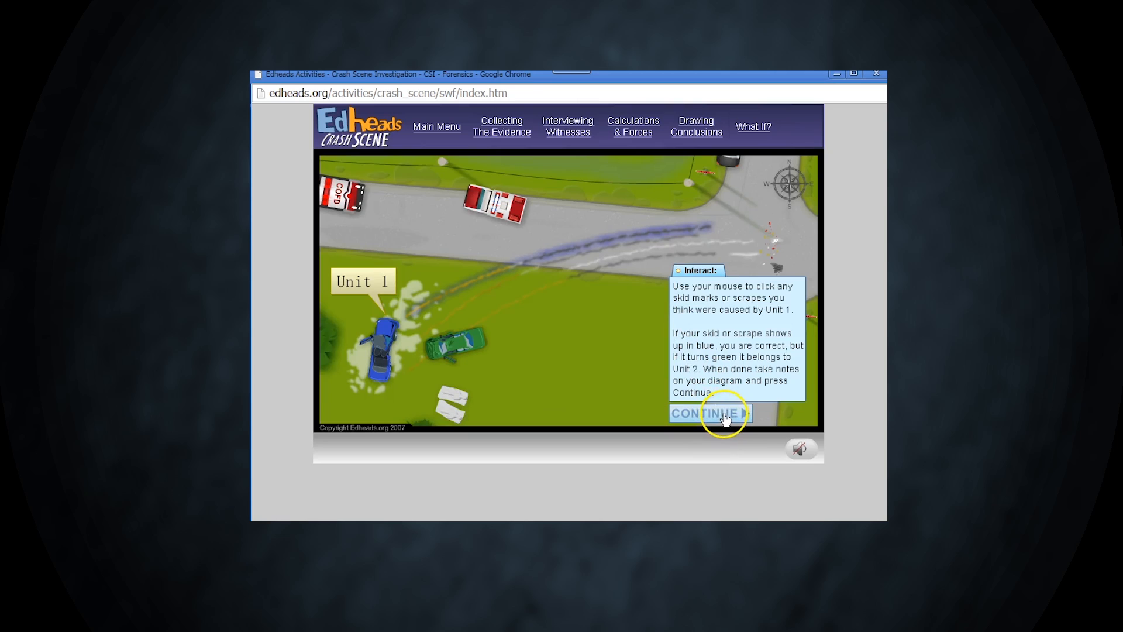
pyautogui.click(709, 413)
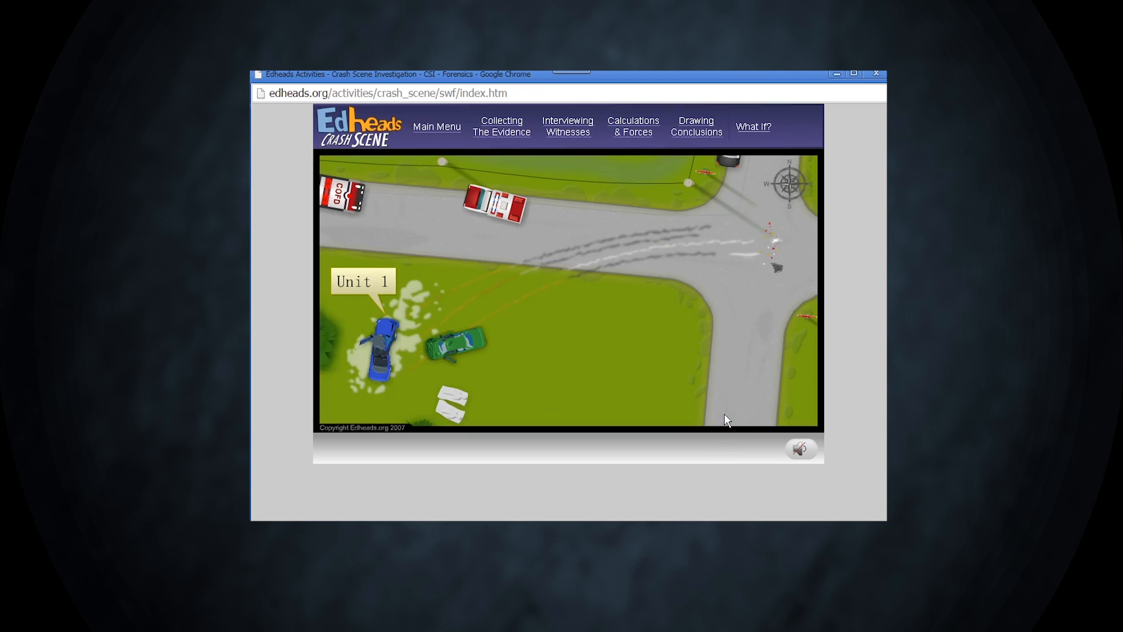